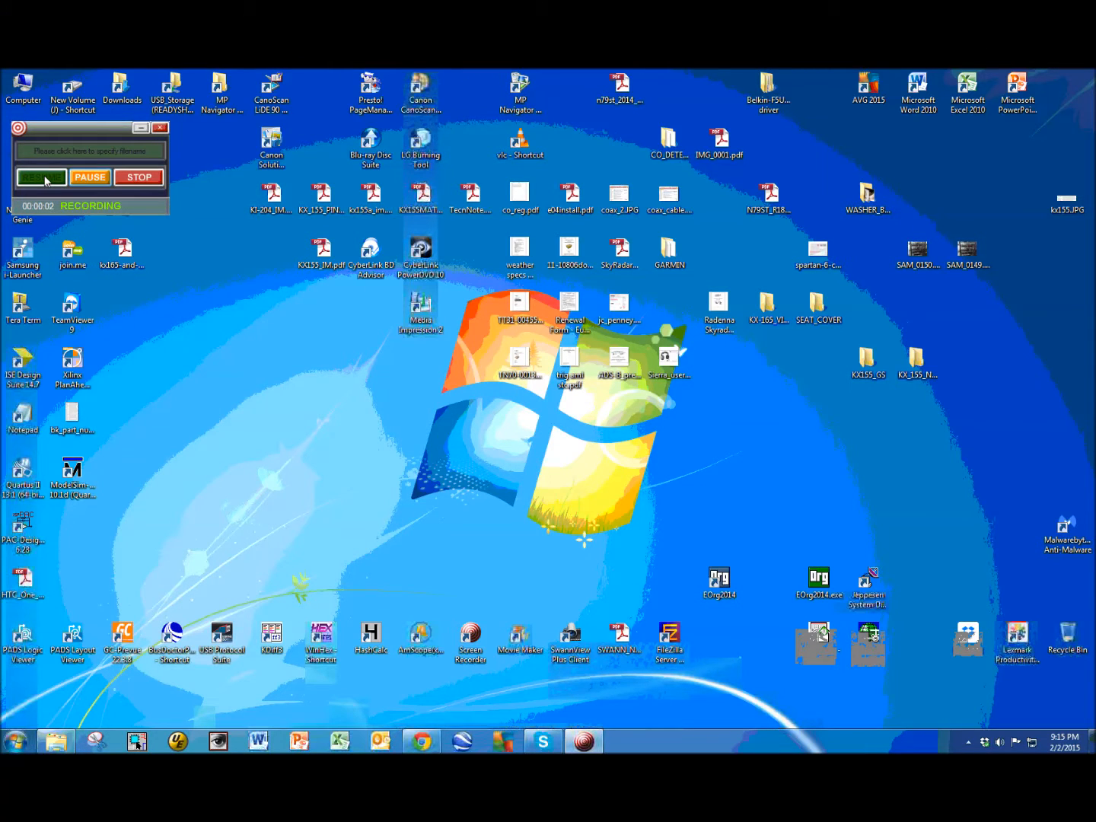
pyautogui.moveTo(453, 282)
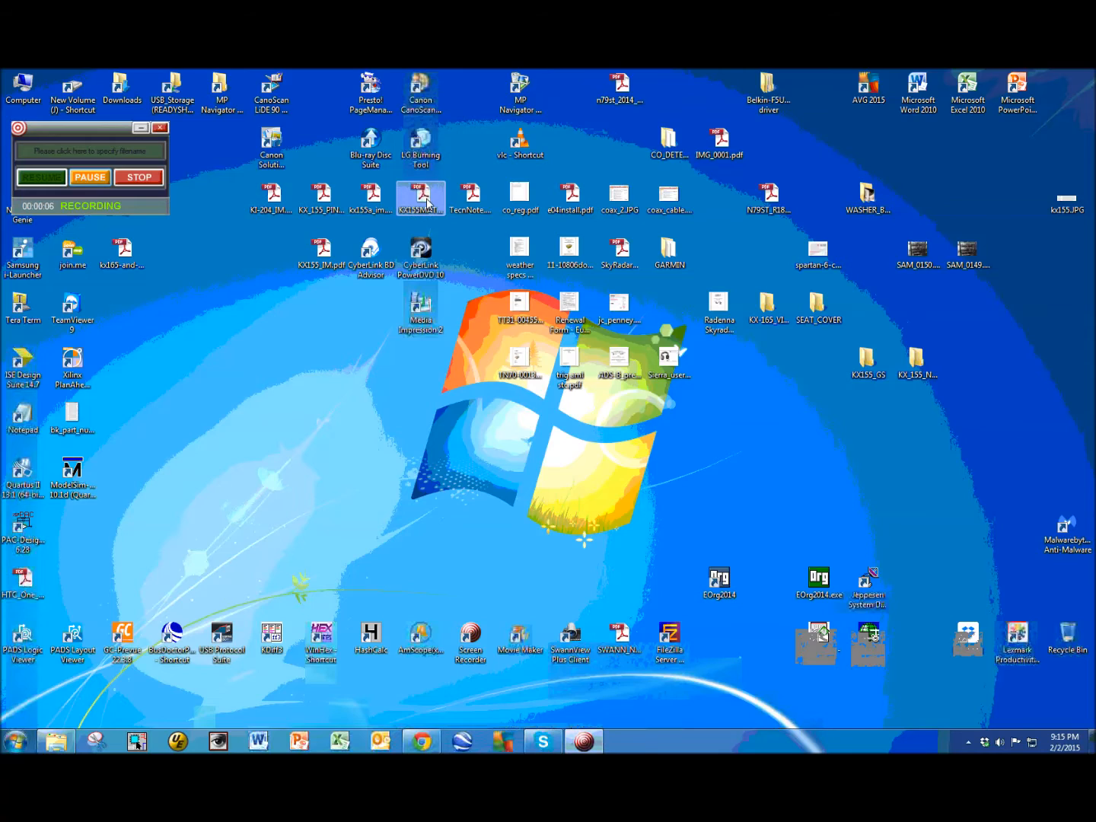
# Open the KX155MATMAN maintenance manual PDF from the desktop.
pyautogui.doubleClick(420, 196)
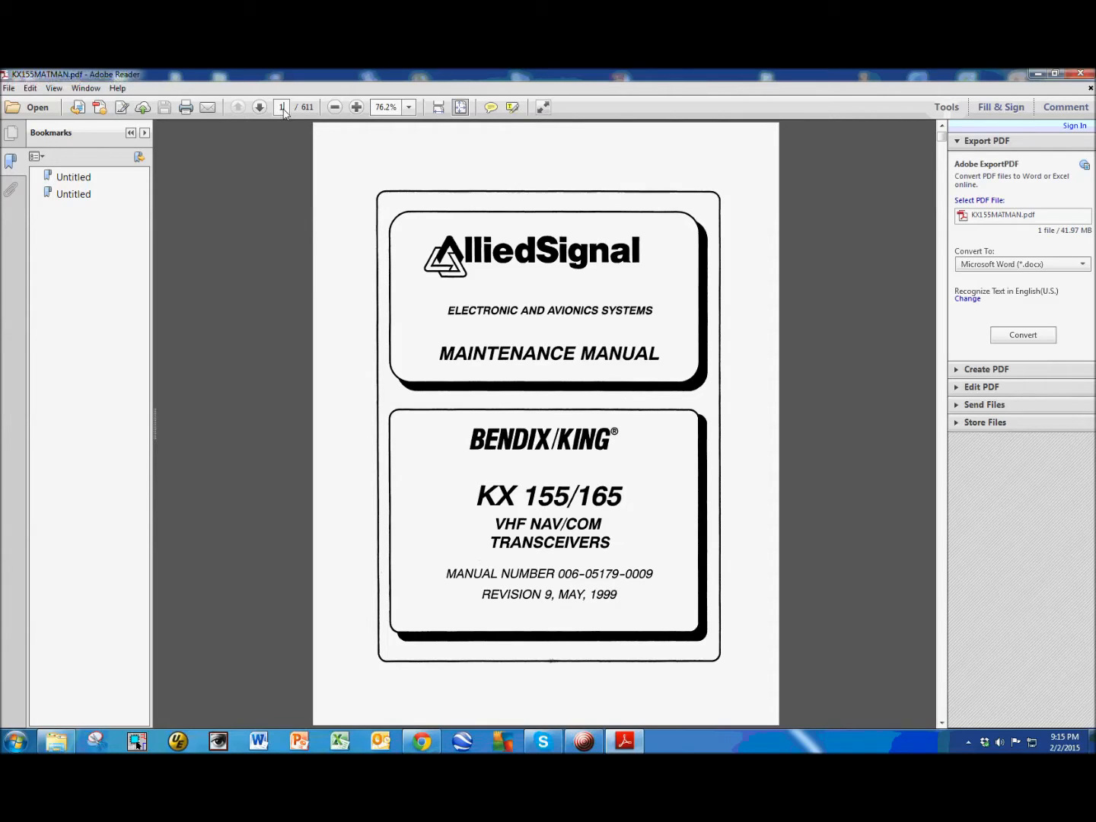
pyautogui.moveTo(334, 106)
pyautogui.write('08')
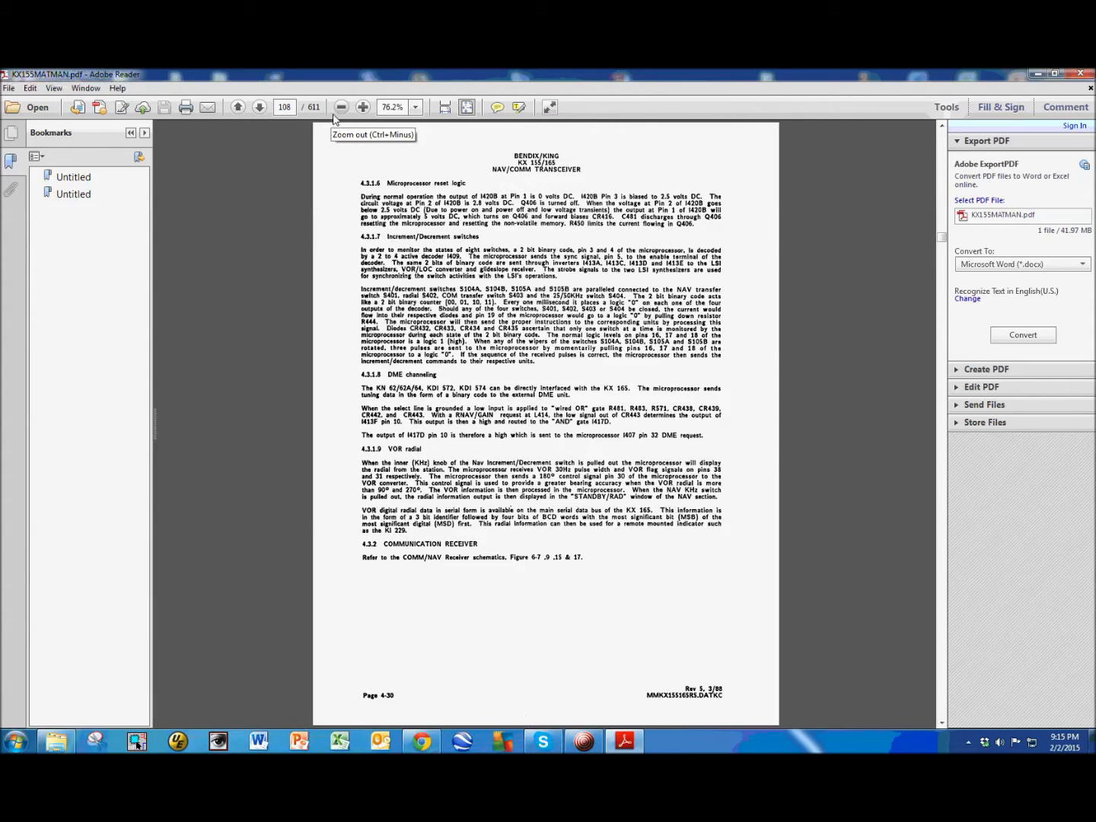
# On page 108, zoom to 127% and select the words 'radial S402'.
pyautogui.click(364, 106)
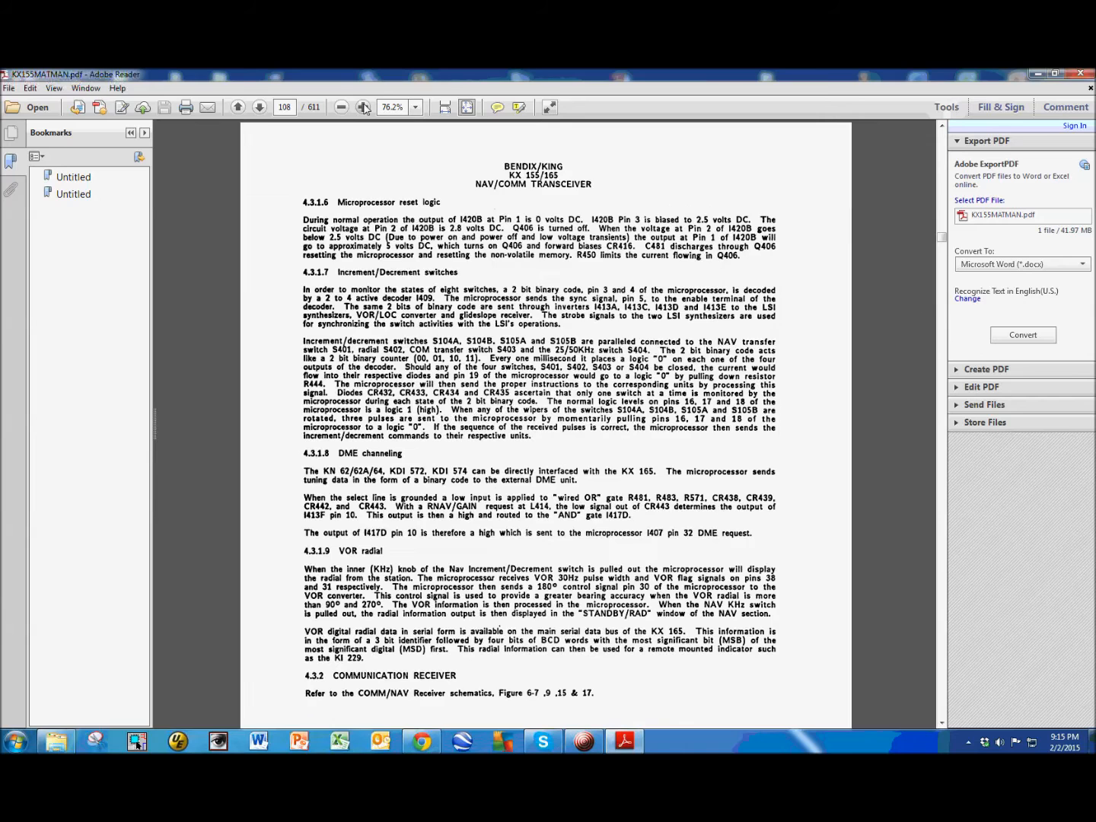
pyautogui.click(363, 106)
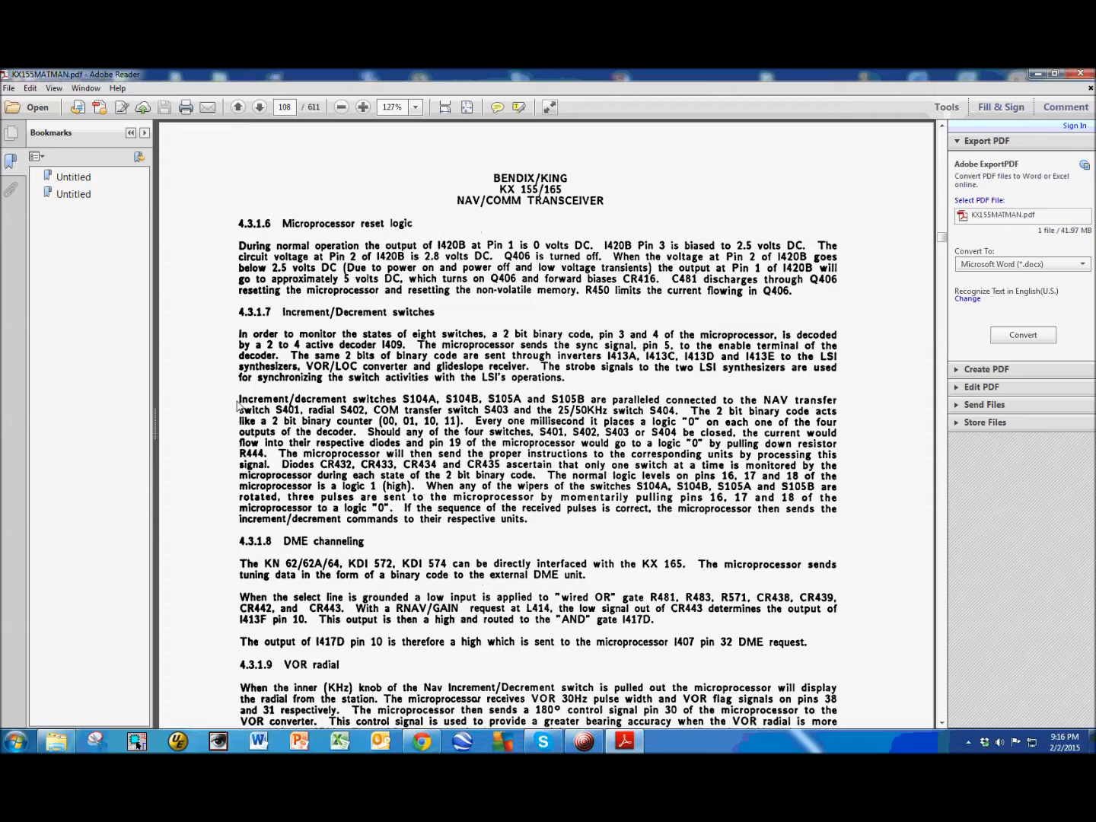
pyautogui.moveTo(411, 411)
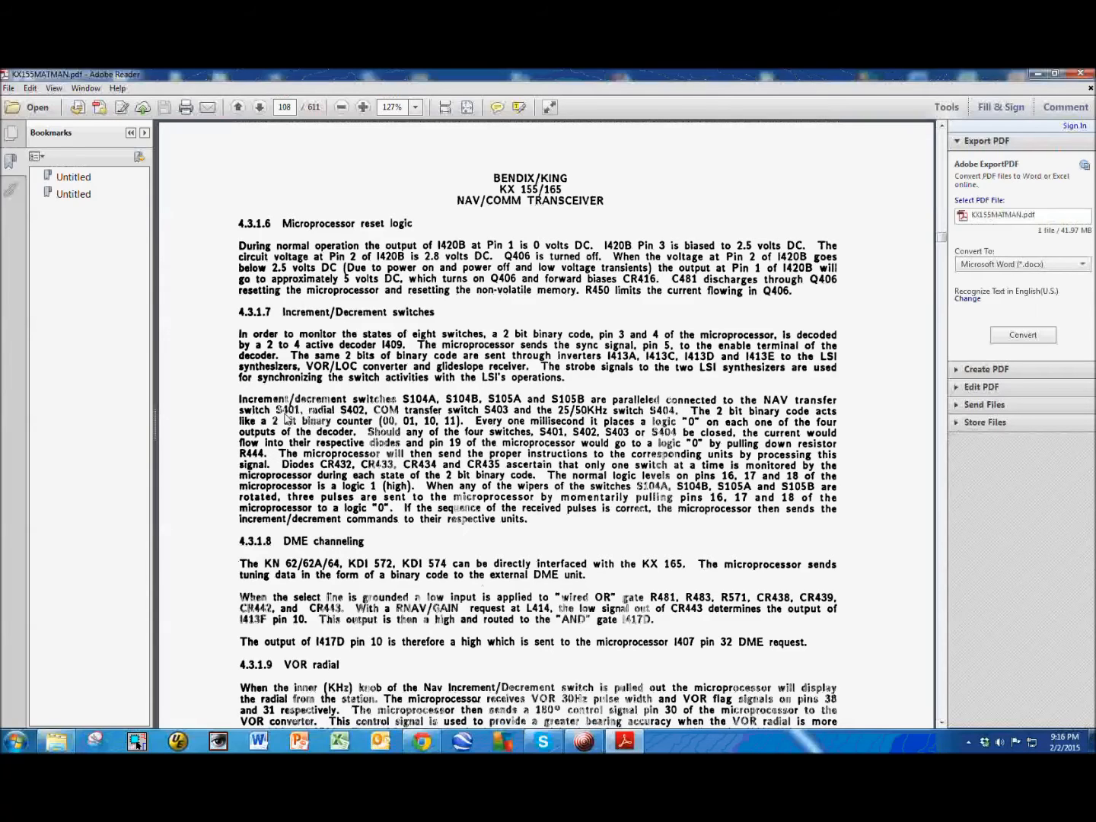
pyautogui.doubleClick(322, 409)
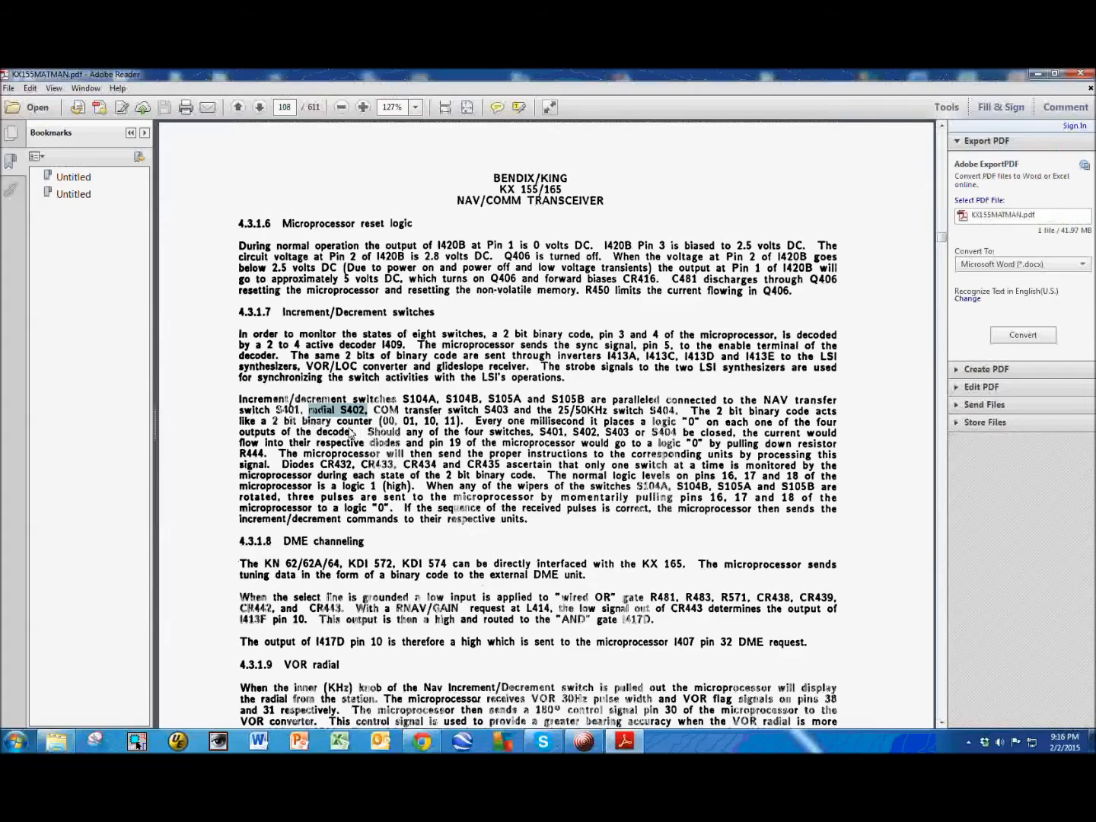
pyautogui.moveTo(472, 422)
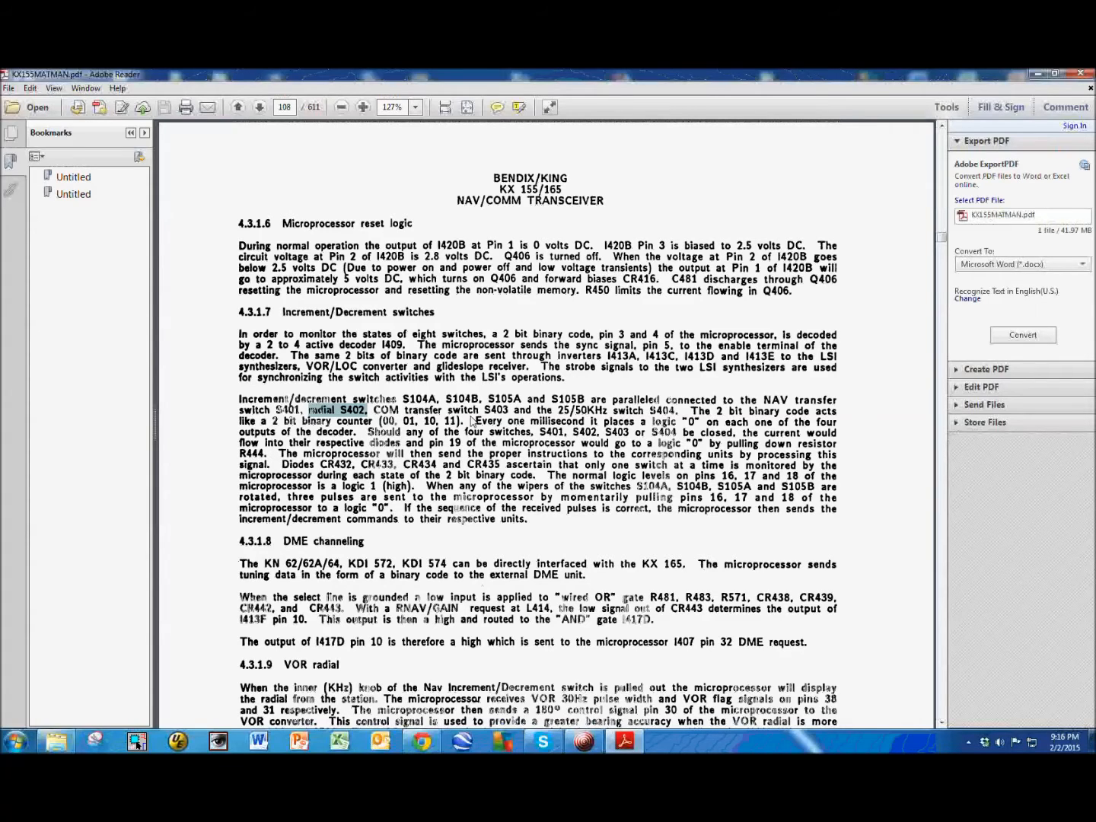
pyautogui.moveTo(593, 420)
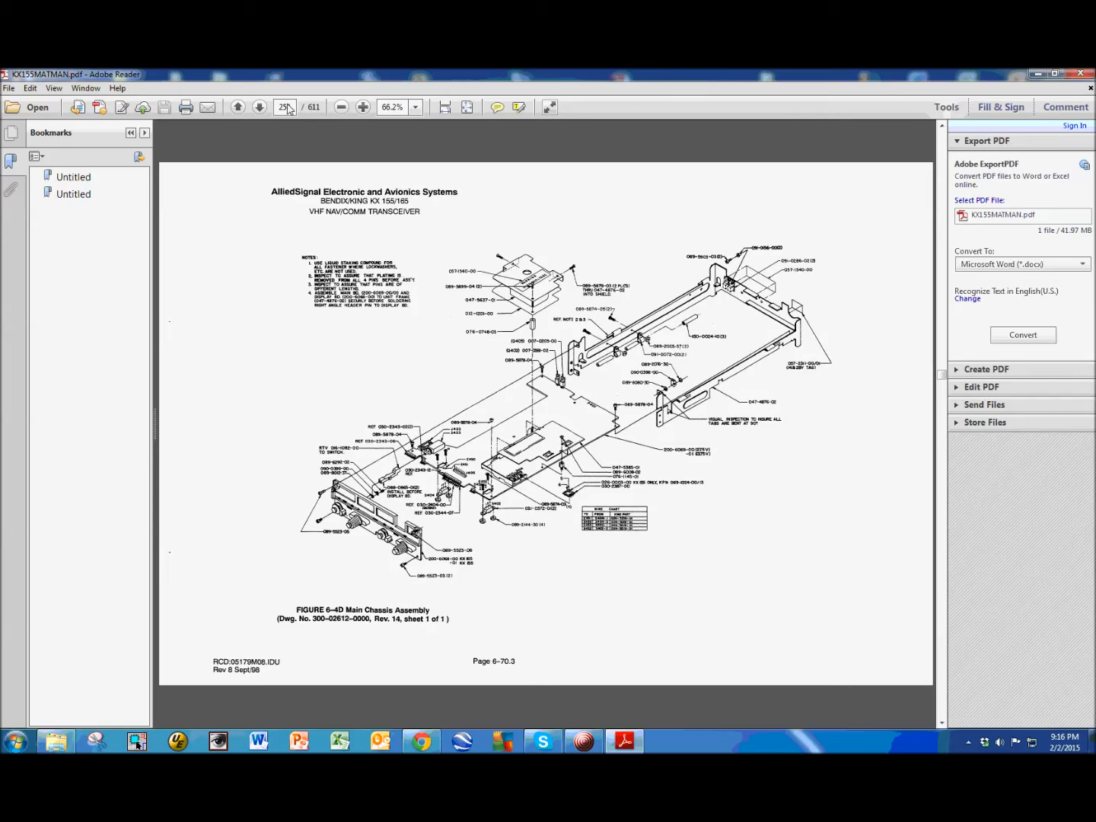
# Zoom page 254 to 125% and scroll down to the front panel around S402.
pyautogui.click(363, 107)
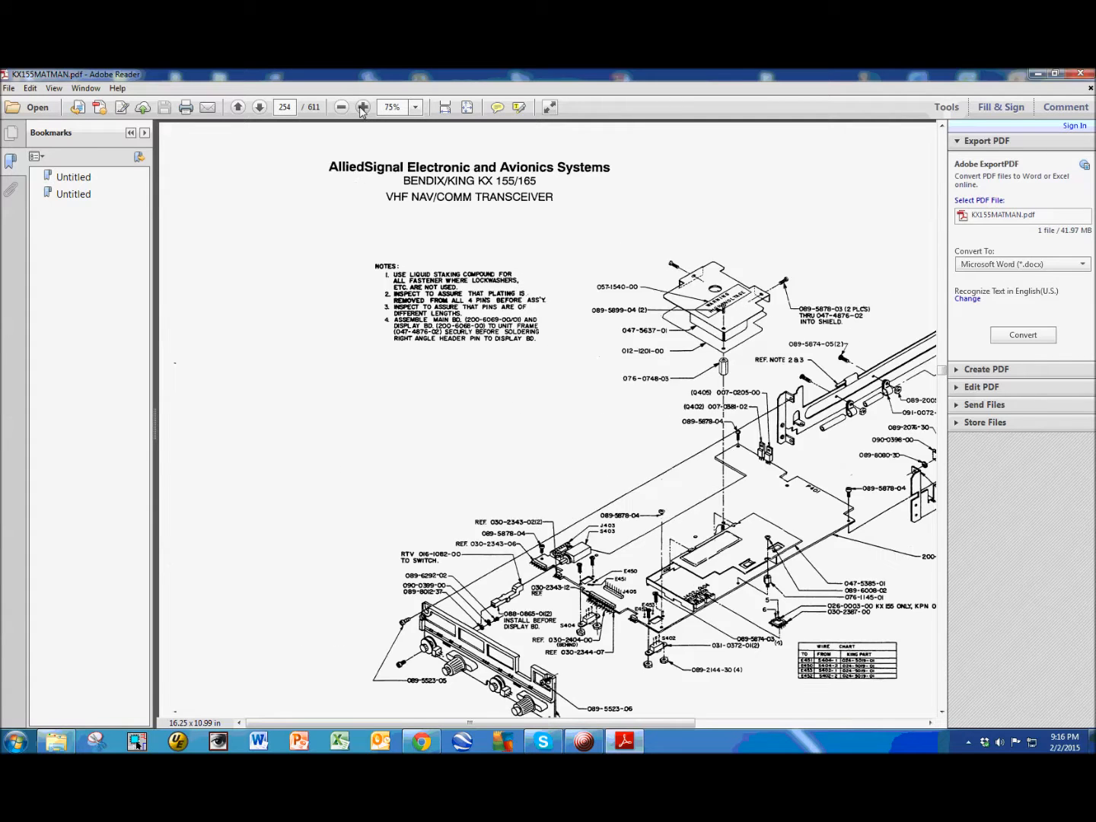
pyautogui.click(363, 107)
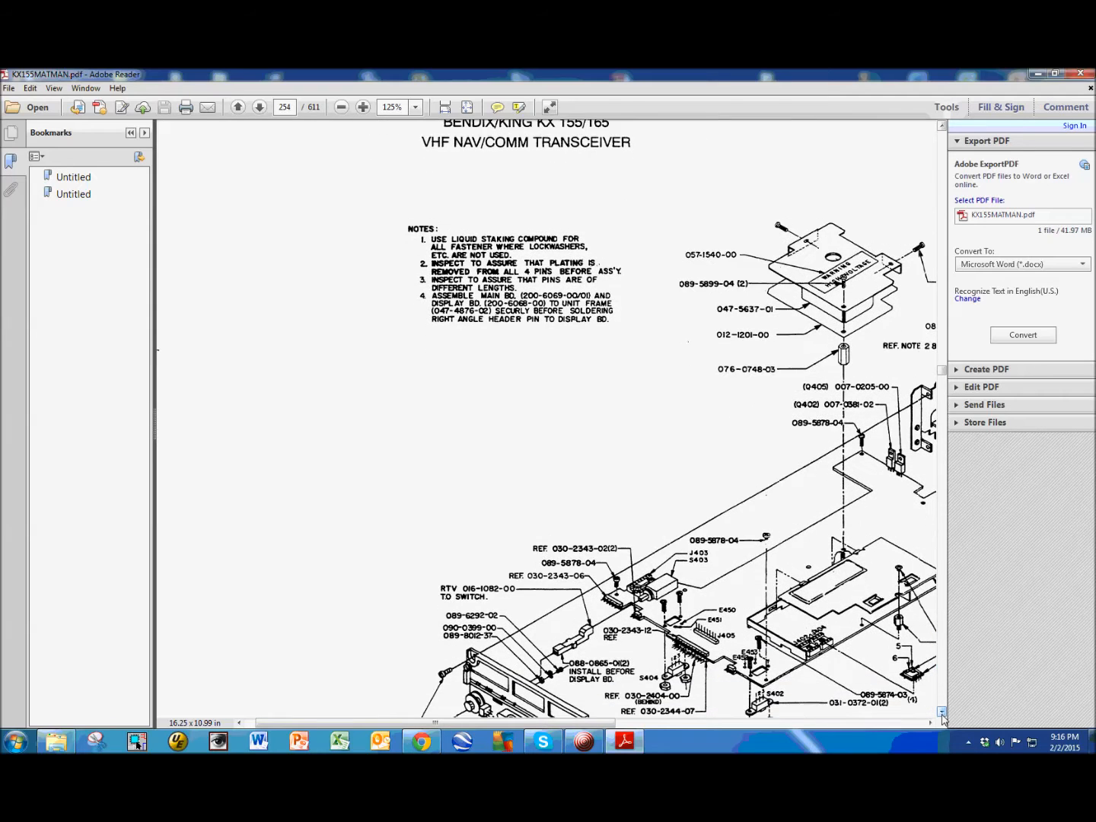
pyautogui.scroll(-3)
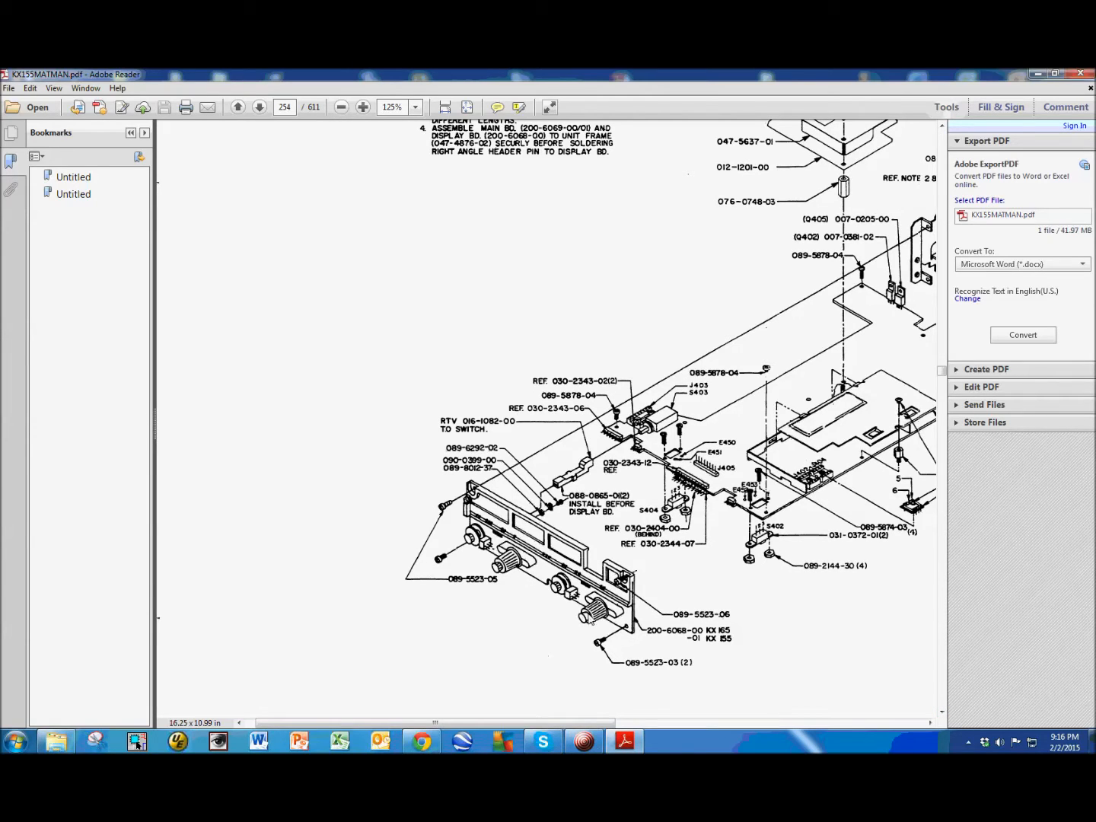
pyautogui.moveTo(780, 533)
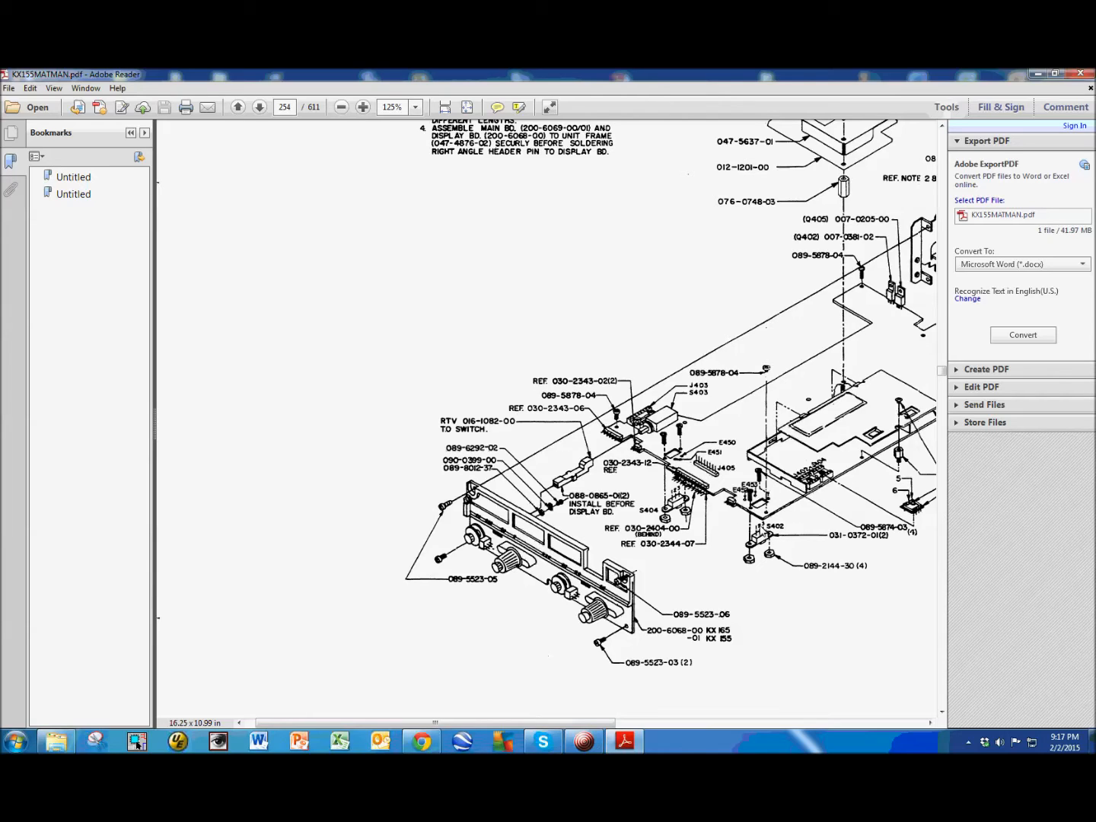
pyautogui.moveTo(729, 530)
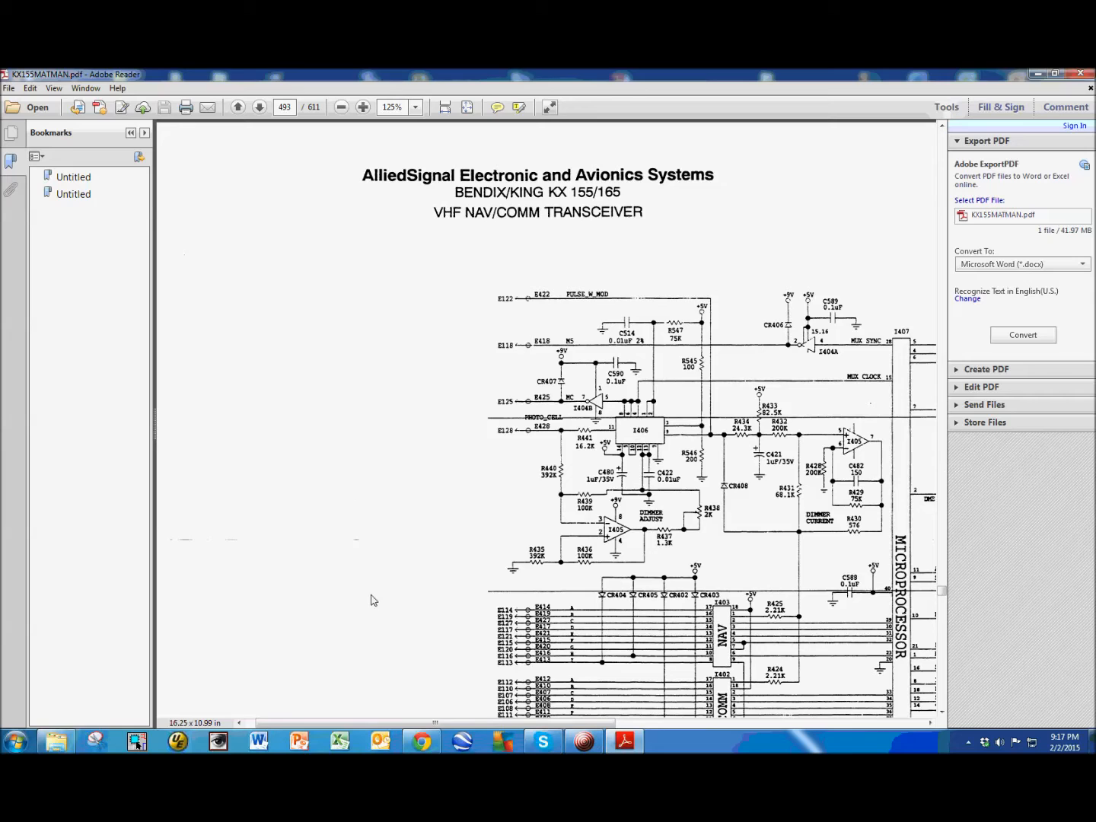
# Scroll right on page 493 to switches S401–S404.
pyautogui.hscroll(3)
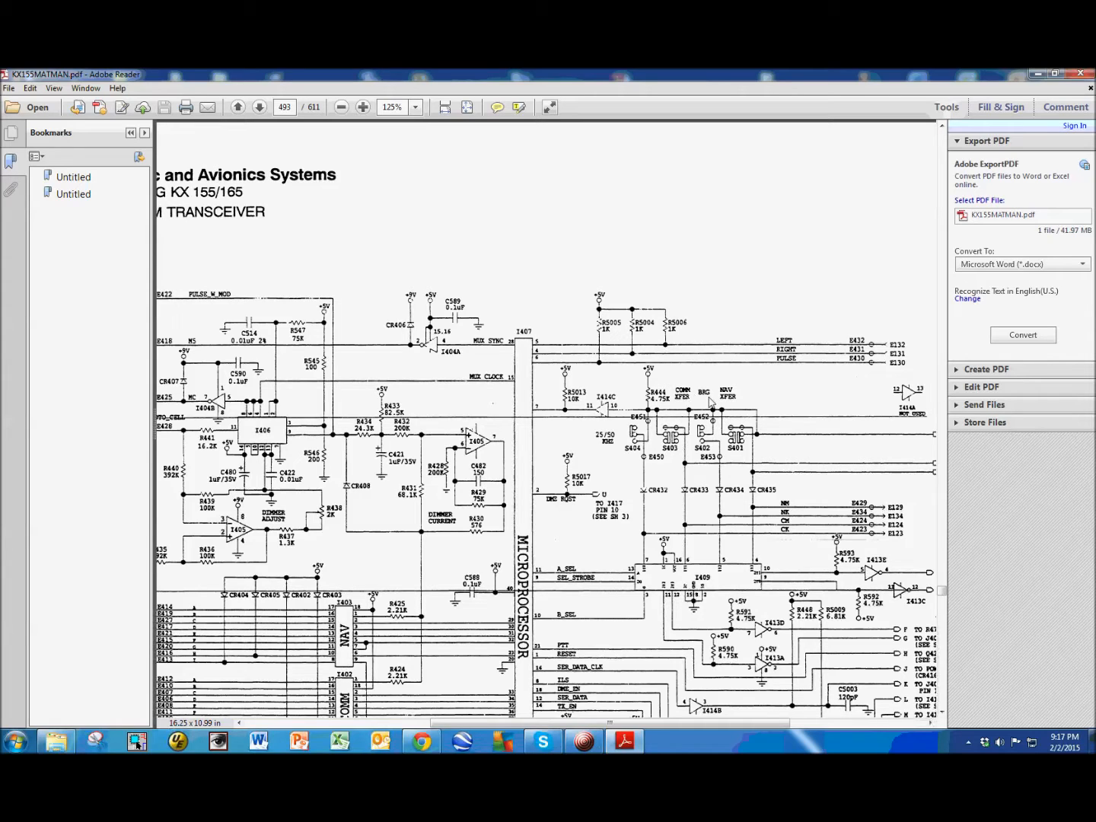
pyautogui.moveTo(704, 407)
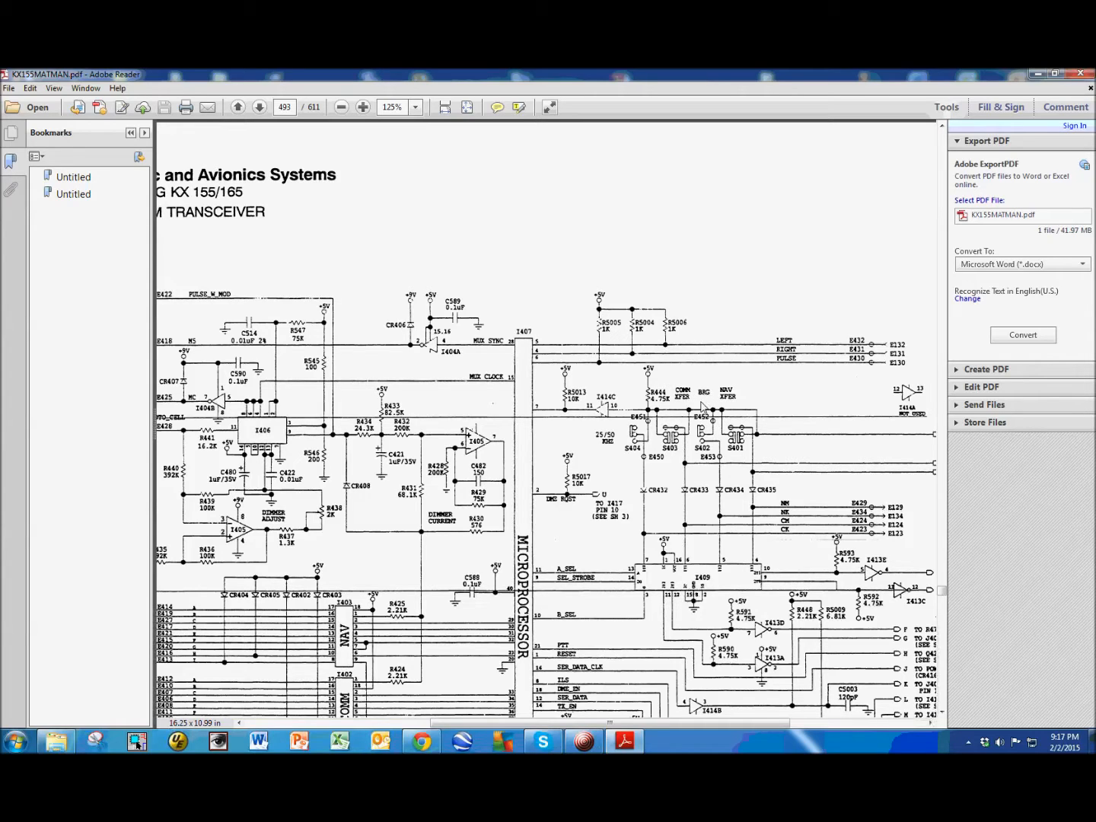
pyautogui.moveTo(692, 439)
pyautogui.write('249')
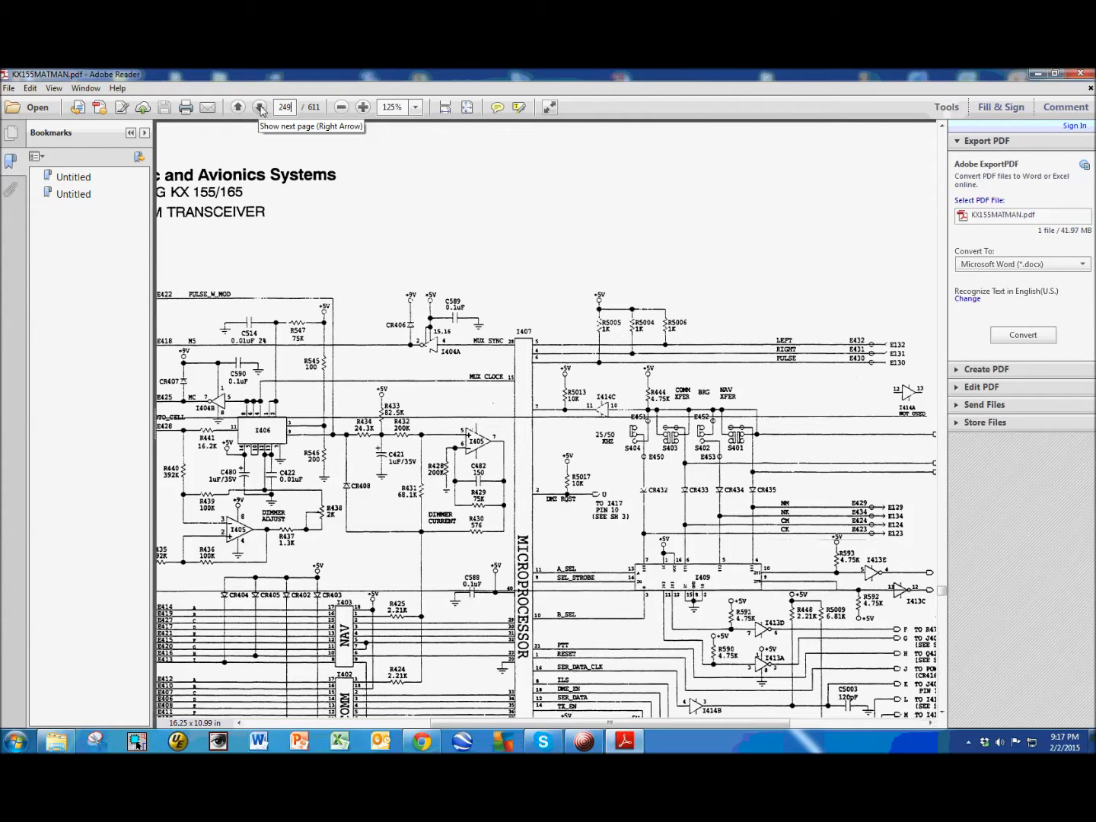
pyautogui.click(237, 106)
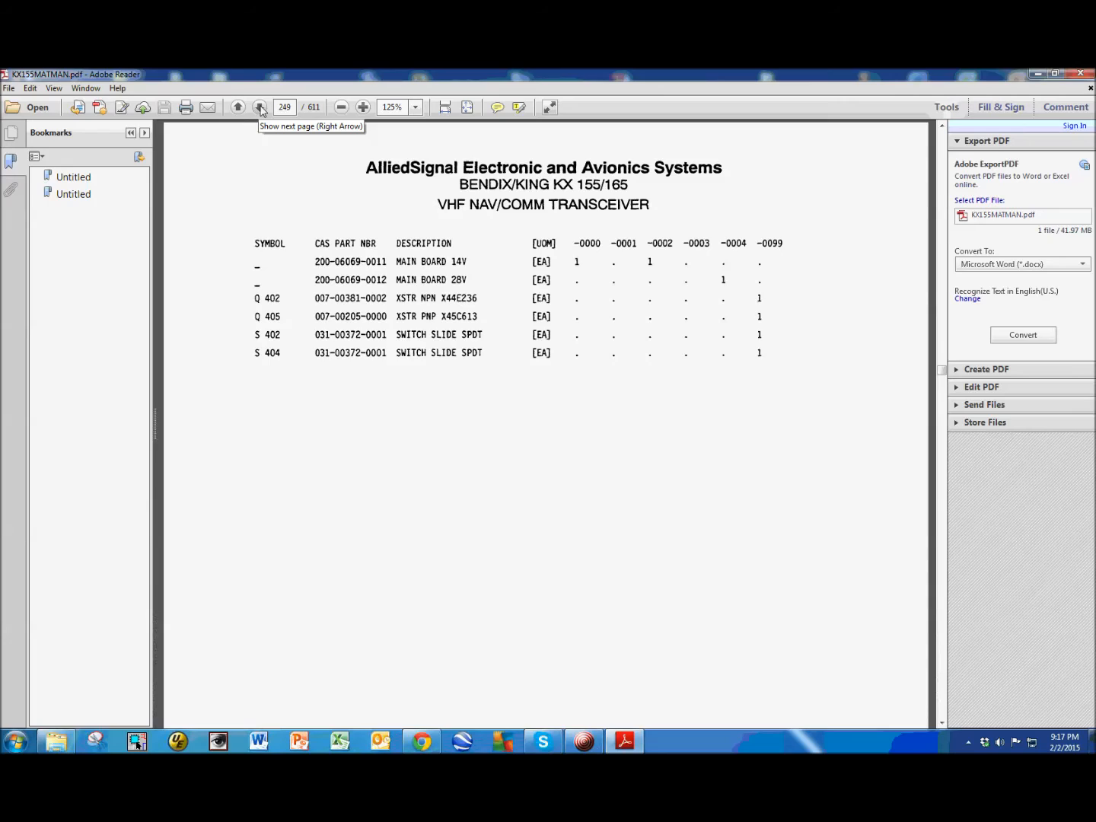
pyautogui.moveTo(258, 339)
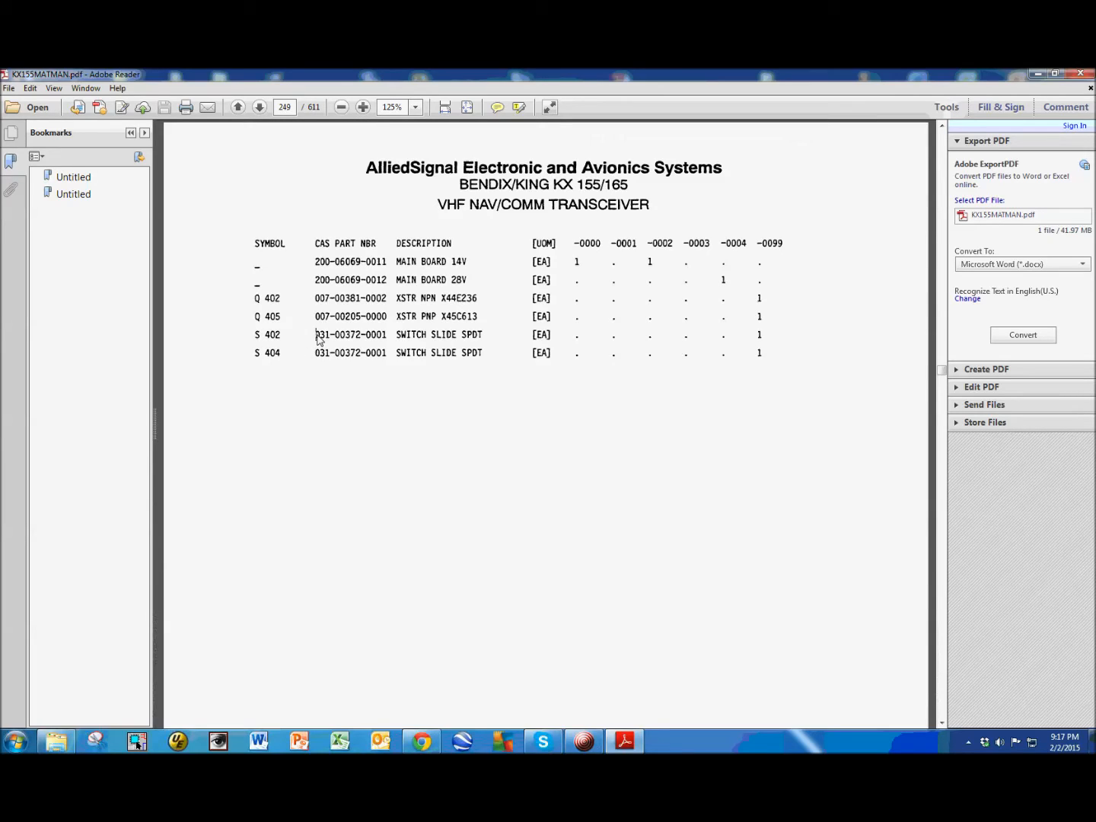
pyautogui.doubleClick(350, 334)
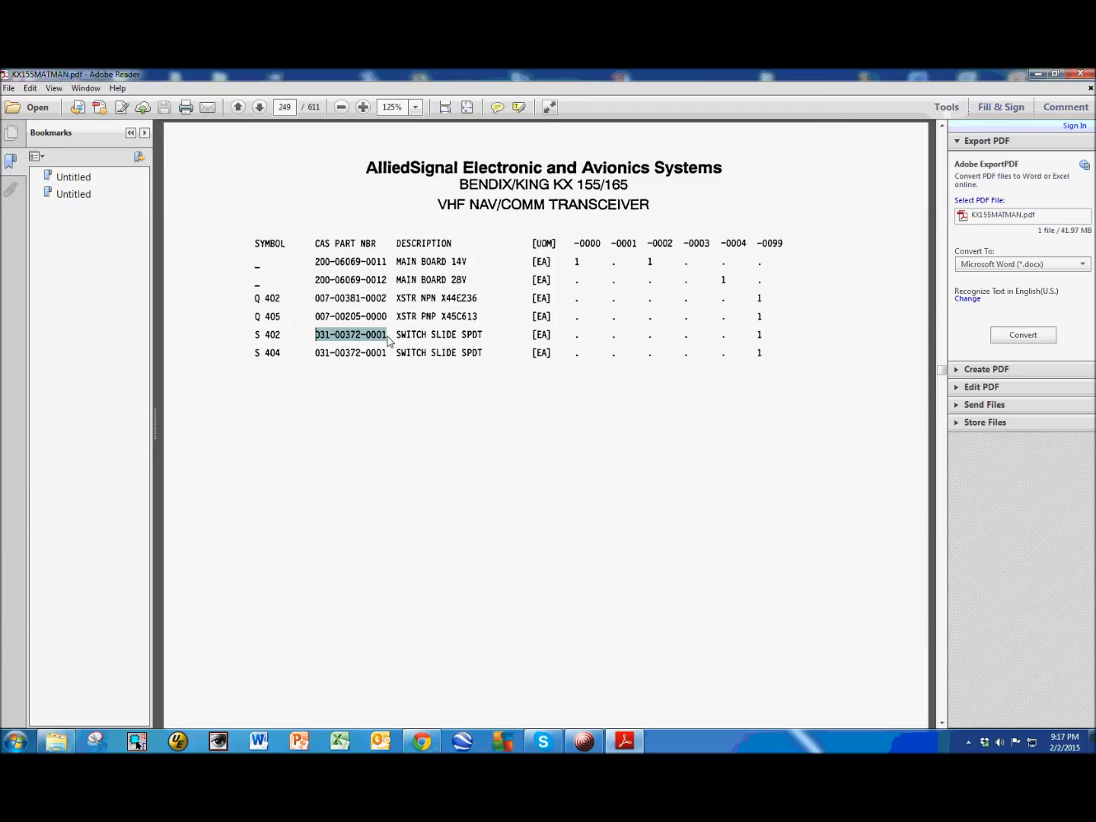
pyautogui.moveTo(432, 419)
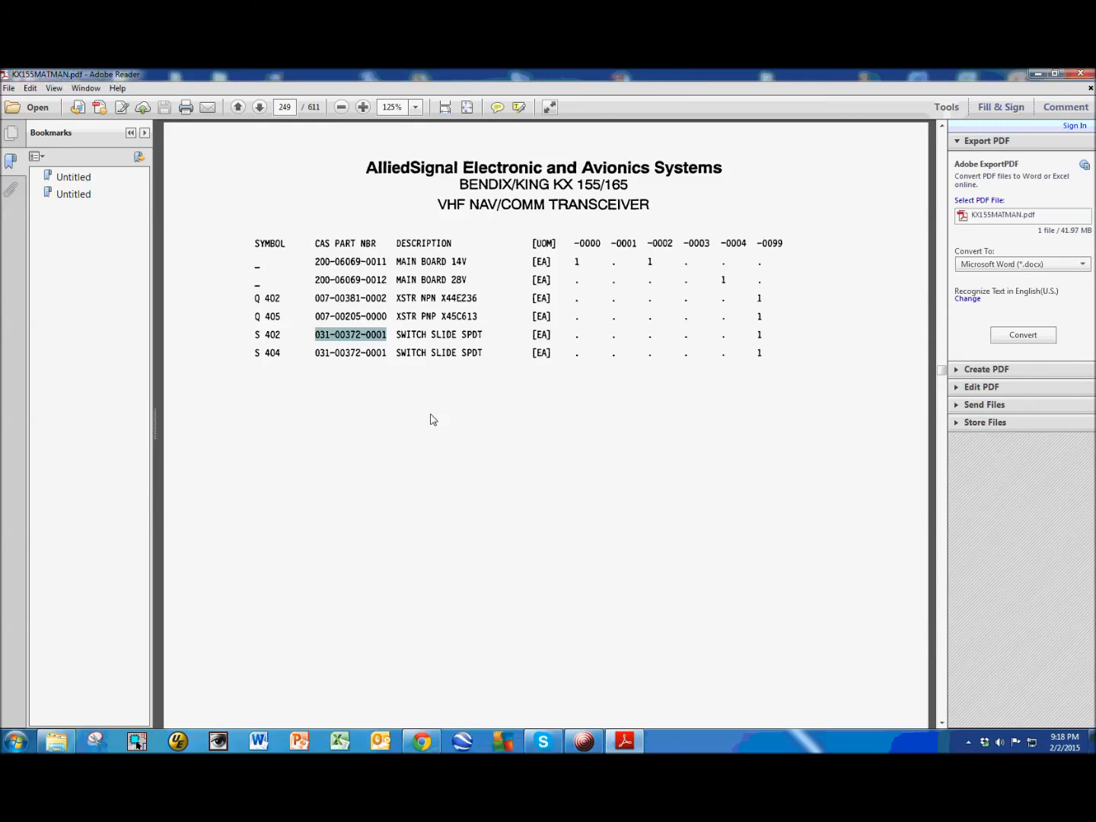
pyautogui.moveTo(277, 434)
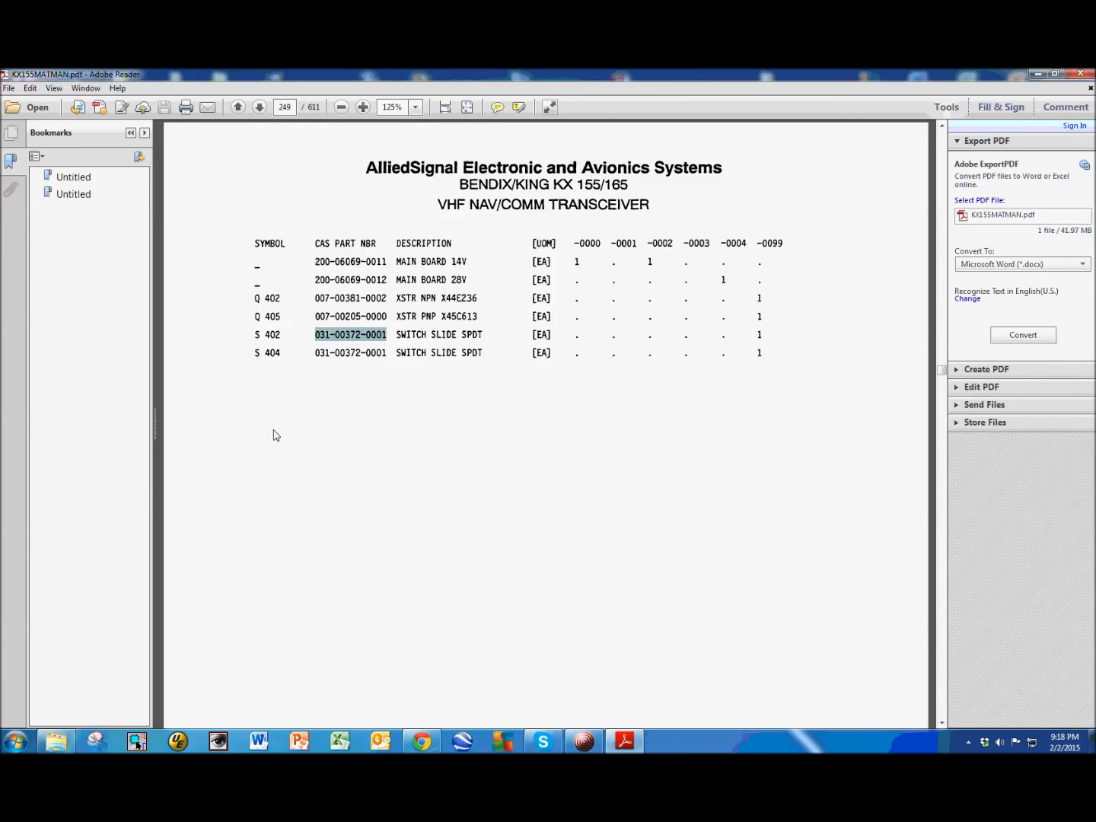